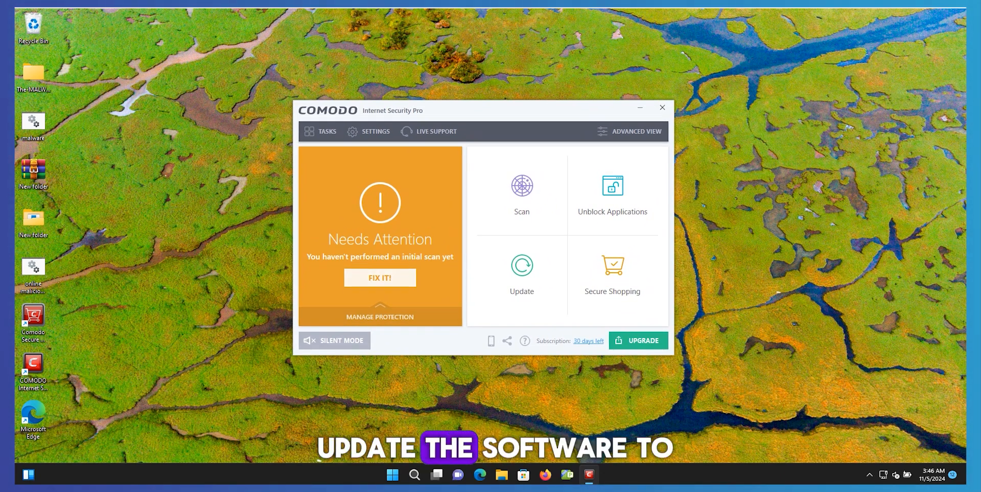
Run the initial Quick Scan from the FIX IT! warning and close its zero-threat results.
click(521, 191)
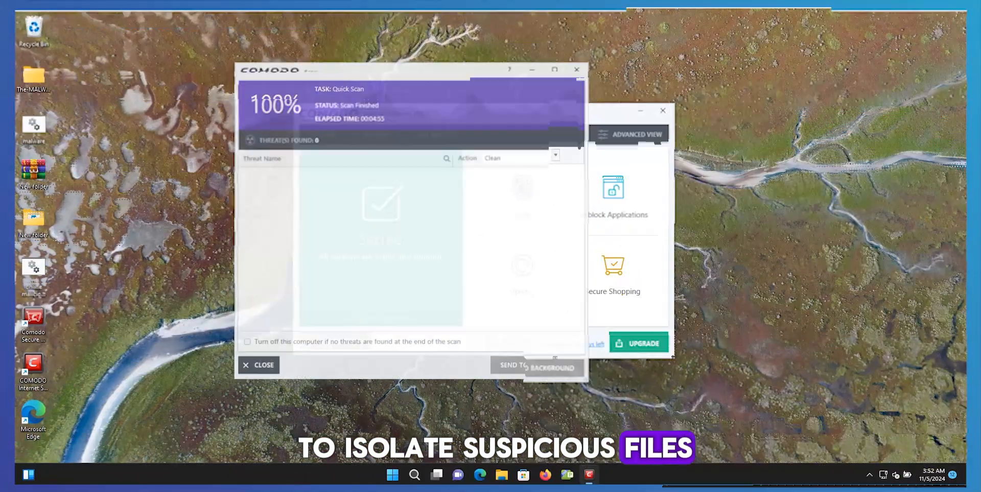
click(263, 366)
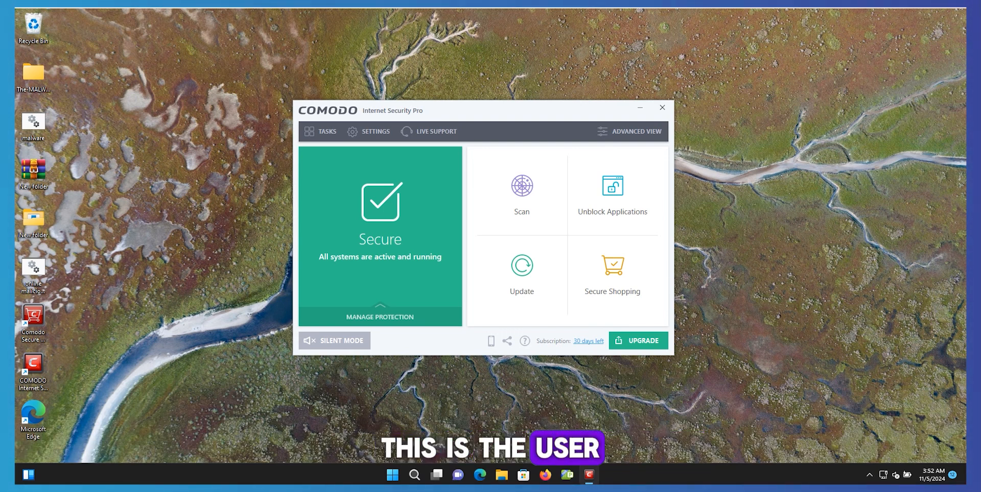
Show the Advanced View module statuses, then open the Free vs Complete Antivirus comparison page.
click(636, 131)
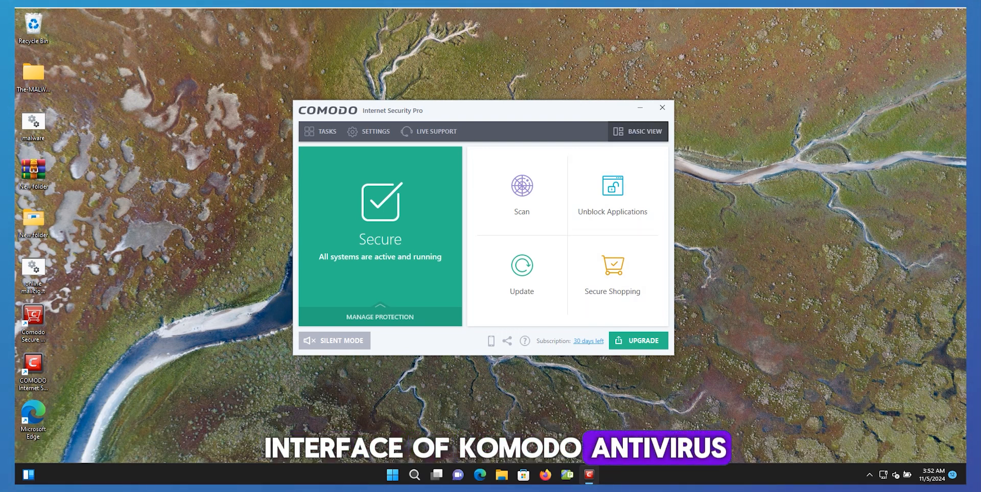
click(638, 132)
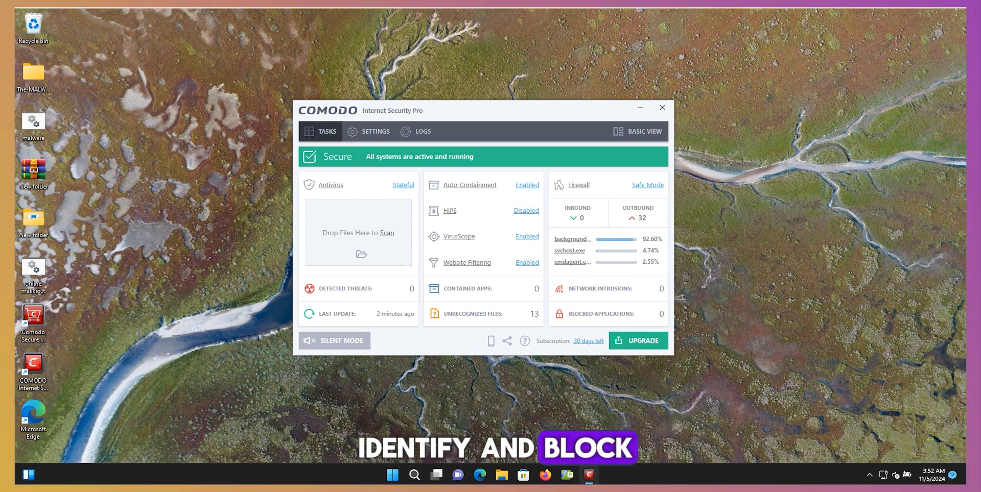
click(326, 132)
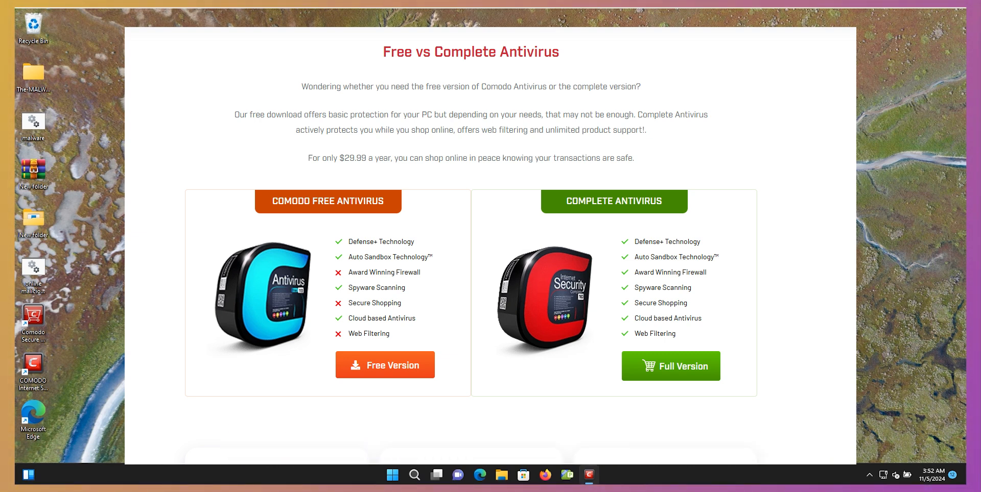
Return from the browser to the Comodo window in advanced view.
click(385, 365)
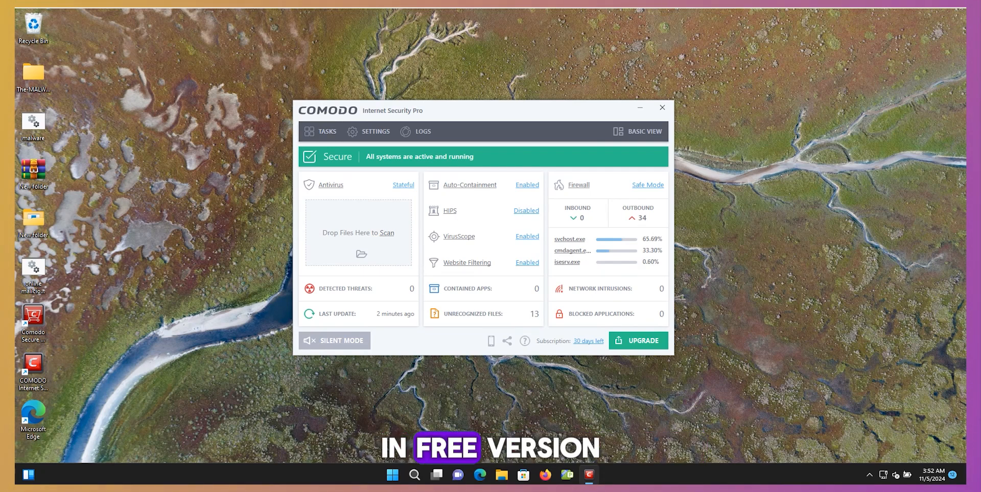
Review the cmdagent.exe outbound connections under Firewall Tasks > View Connections and close the list.
click(327, 132)
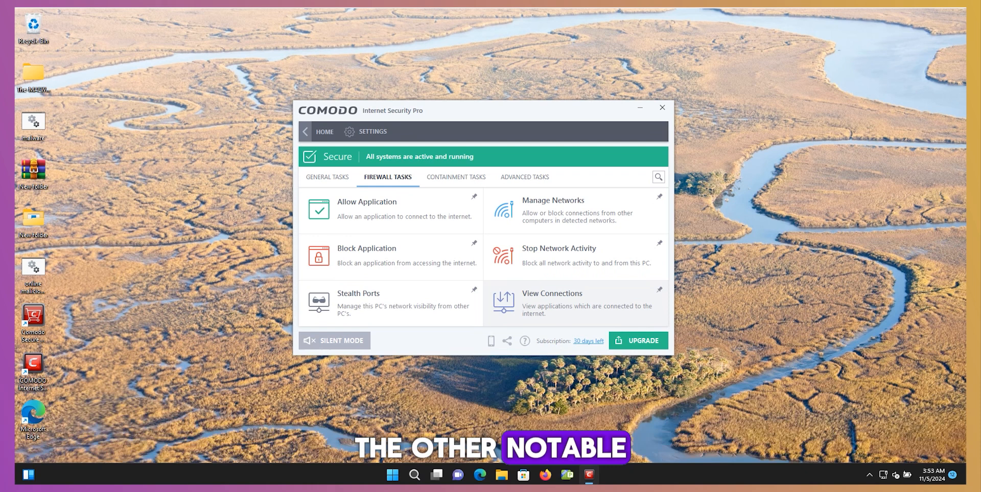
click(552, 304)
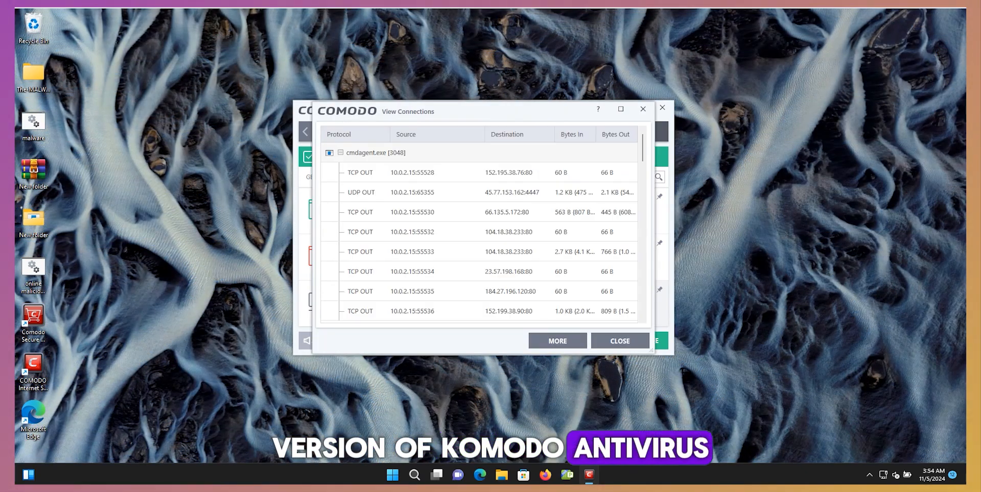
scroll(down, 3)
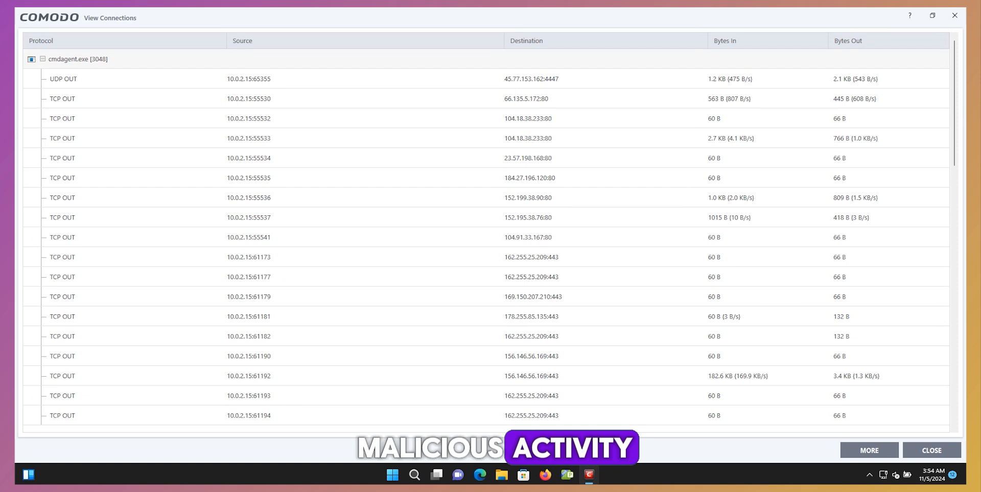
click(931, 451)
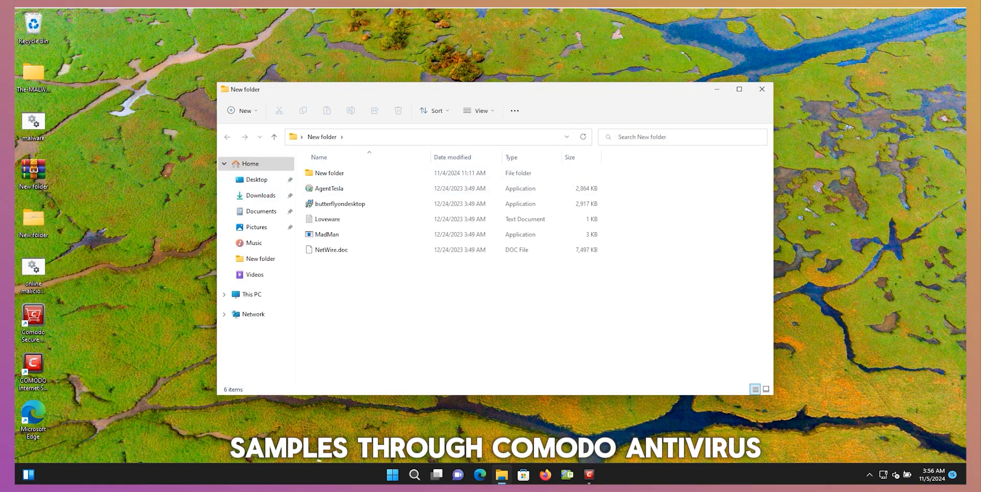
Move all 112 samples from the inner New folder to the parent, replacing duplicates, and run malware.bat.
double_click(328, 172)
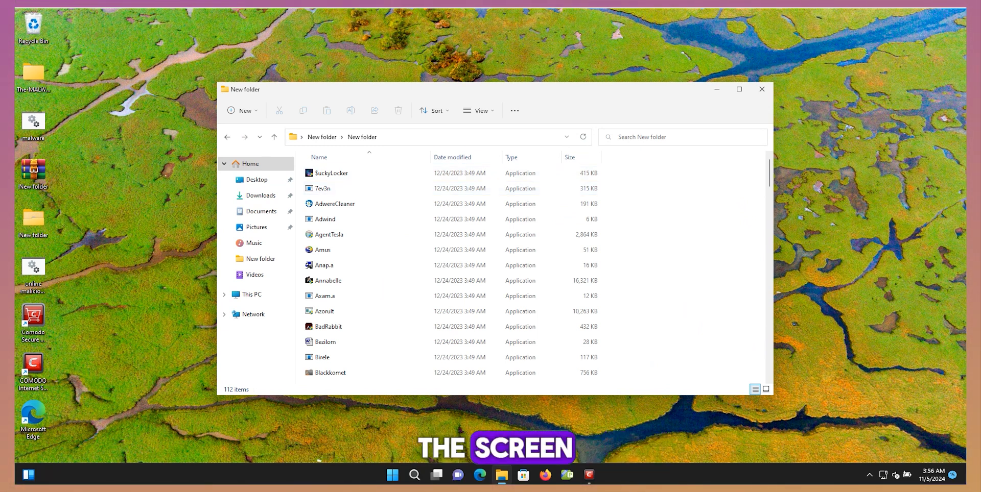
key(ctrl+a)
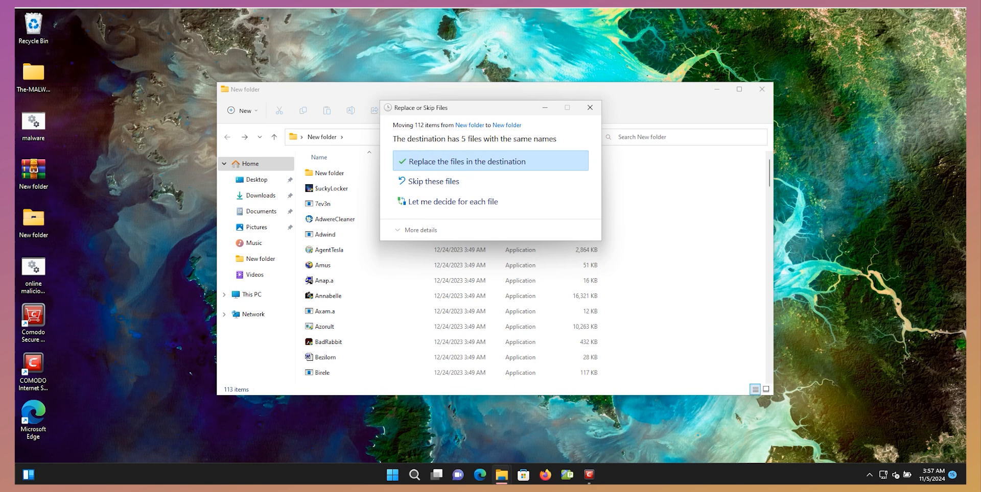
click(468, 160)
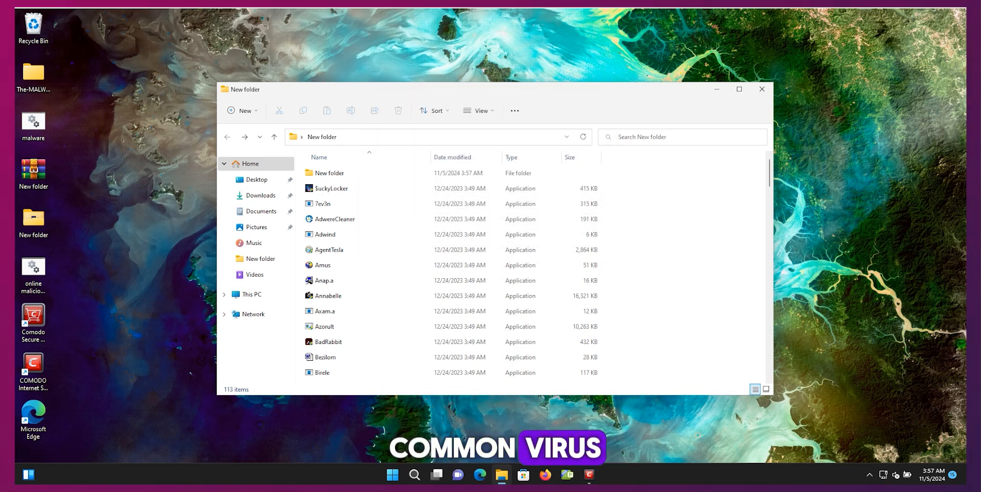
click(328, 173)
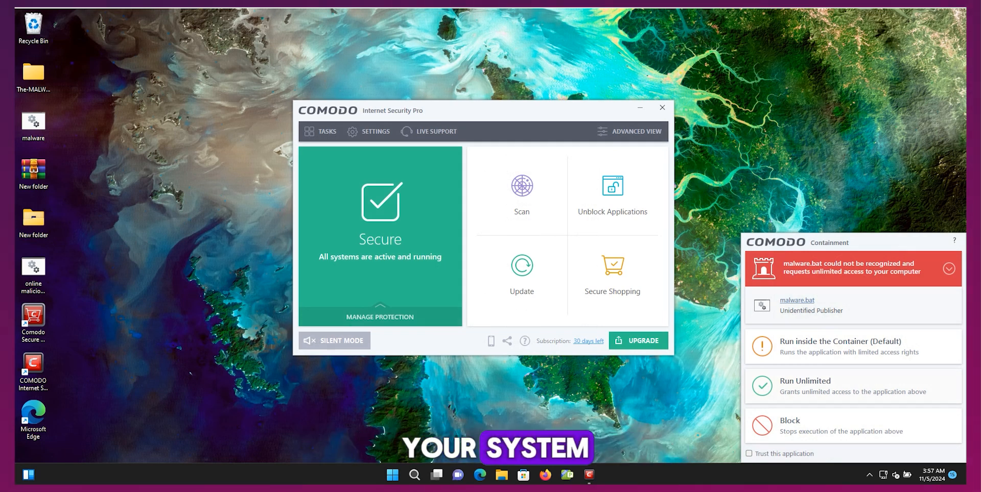
Let malware.bat run, dismissing the missing DLL and NetWire.doc not found errors while Comodo blocks the samples.
click(805, 382)
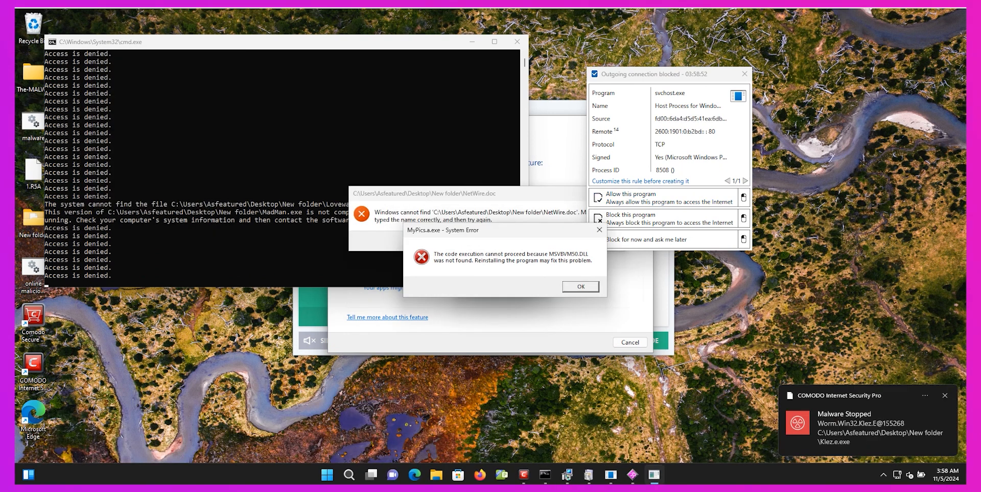
click(578, 287)
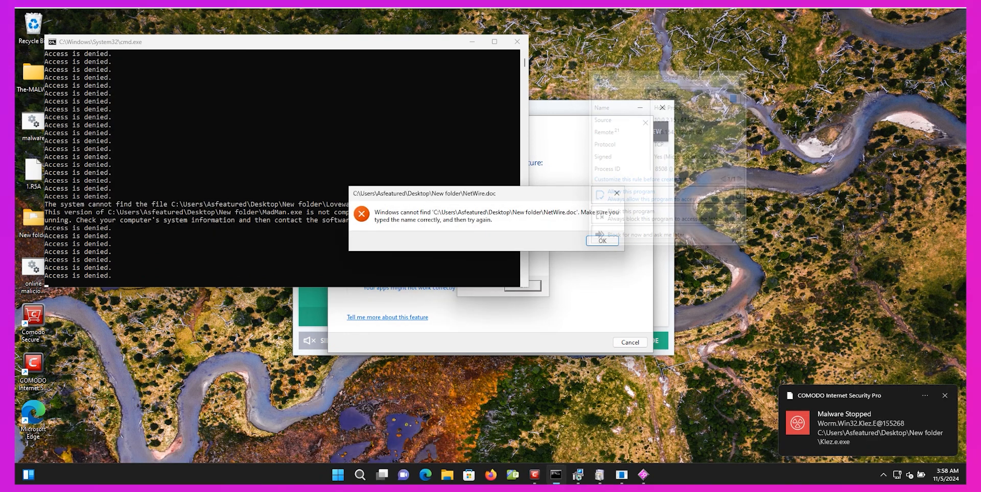
click(601, 241)
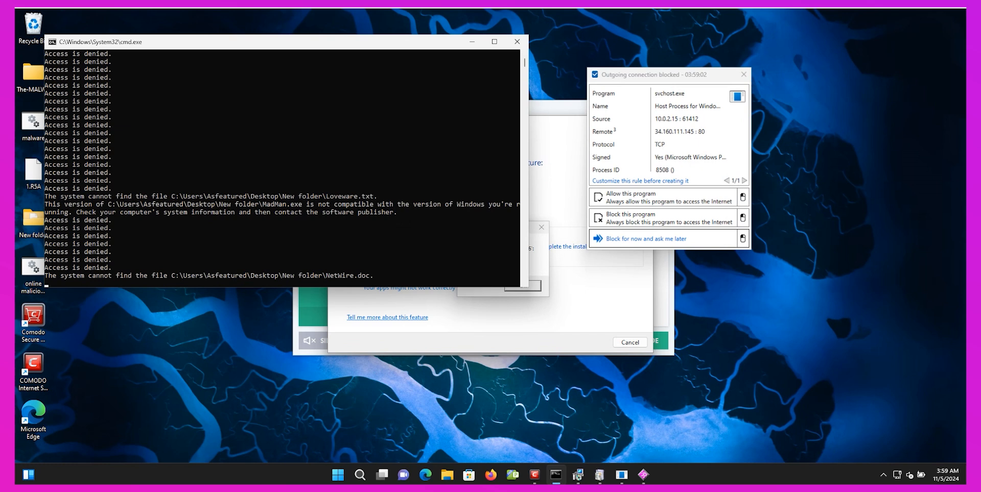